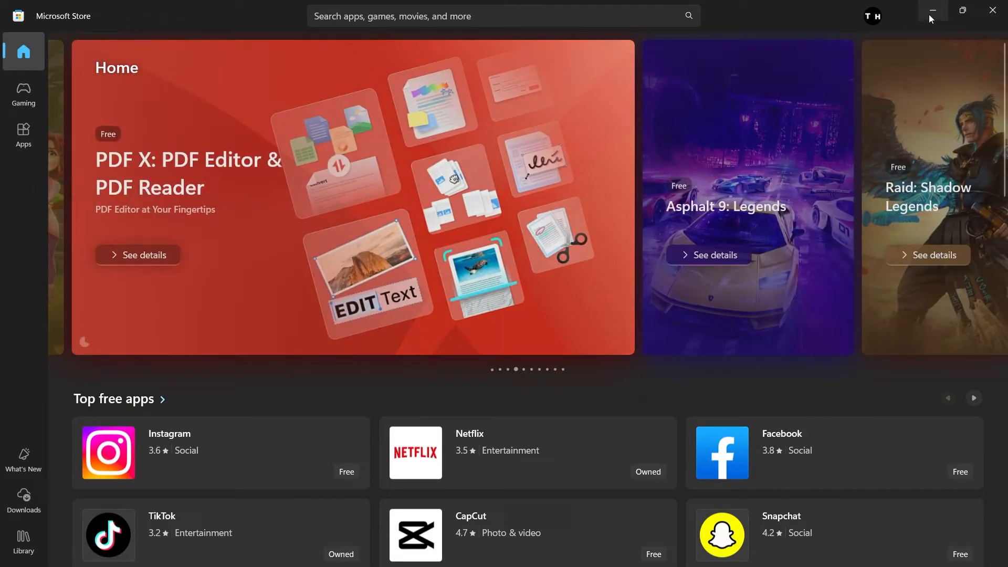
- Minimize the Microsoft Store and return to the browser's WhatsApp download page
click(932, 11)
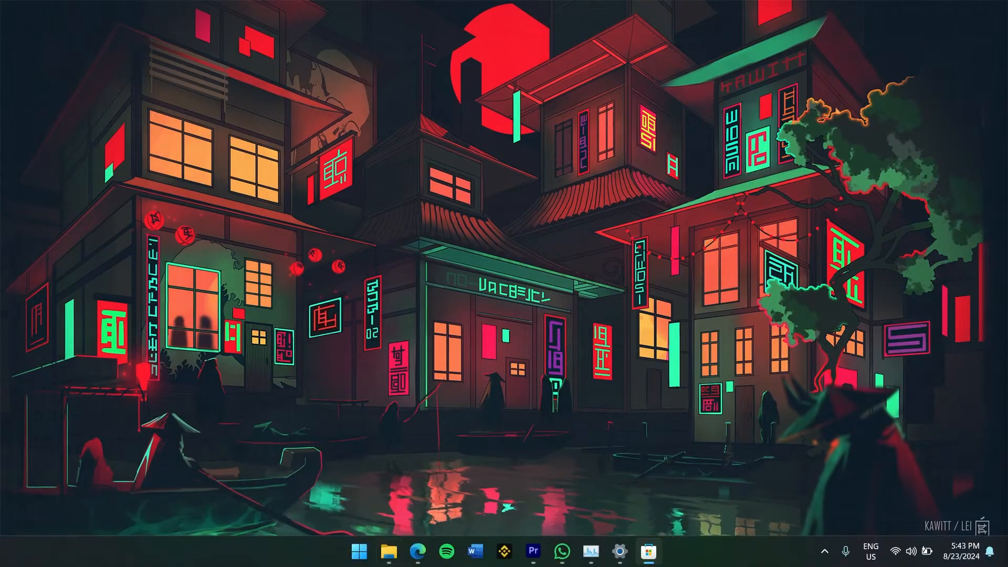
click(564, 551)
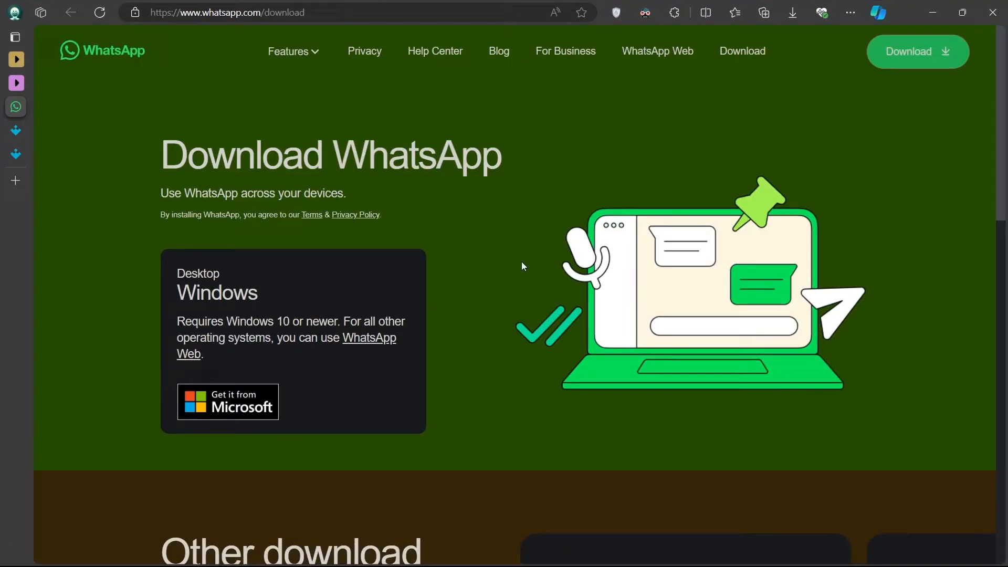
- Check 'Get it from Microsoft' reports WhatsApp installed, then go to en.uptodown.com/windows
click(792, 13)
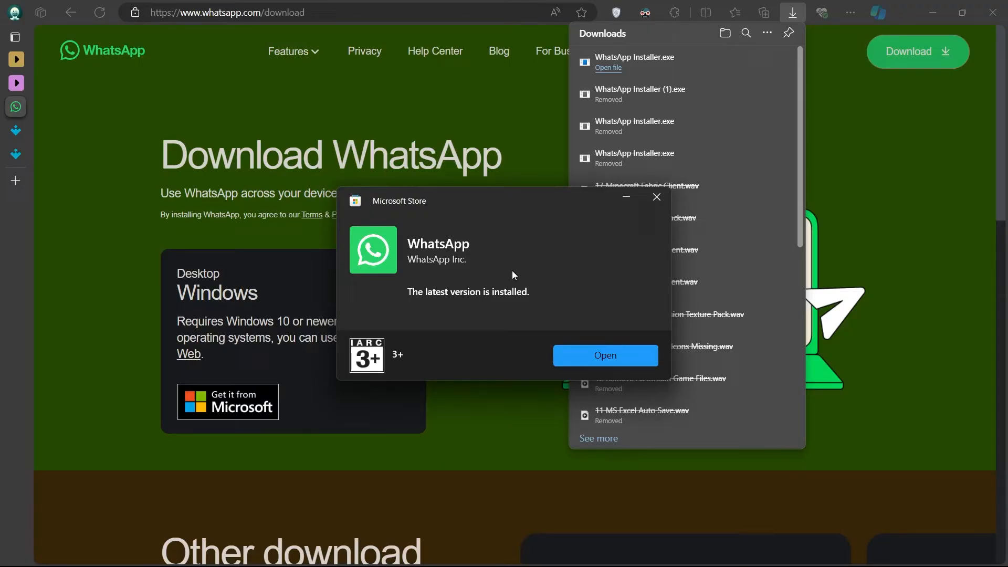
click(655, 197)
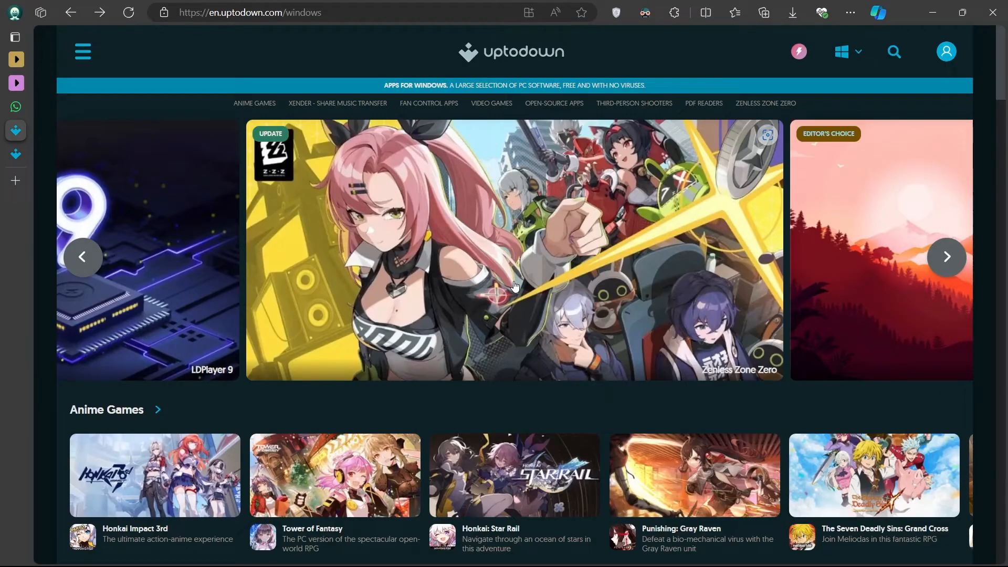
scroll(down, 3)
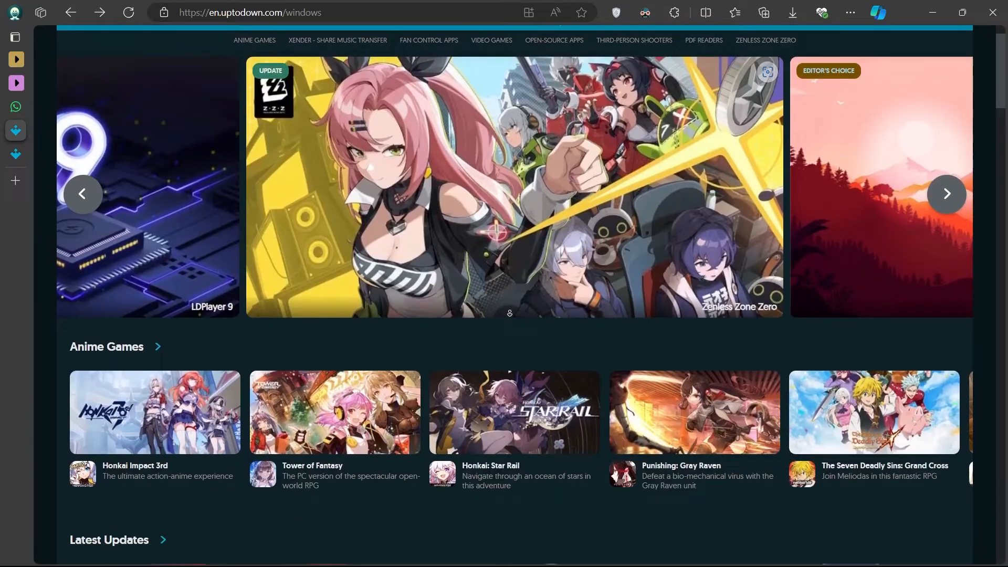
scroll(down, 3)
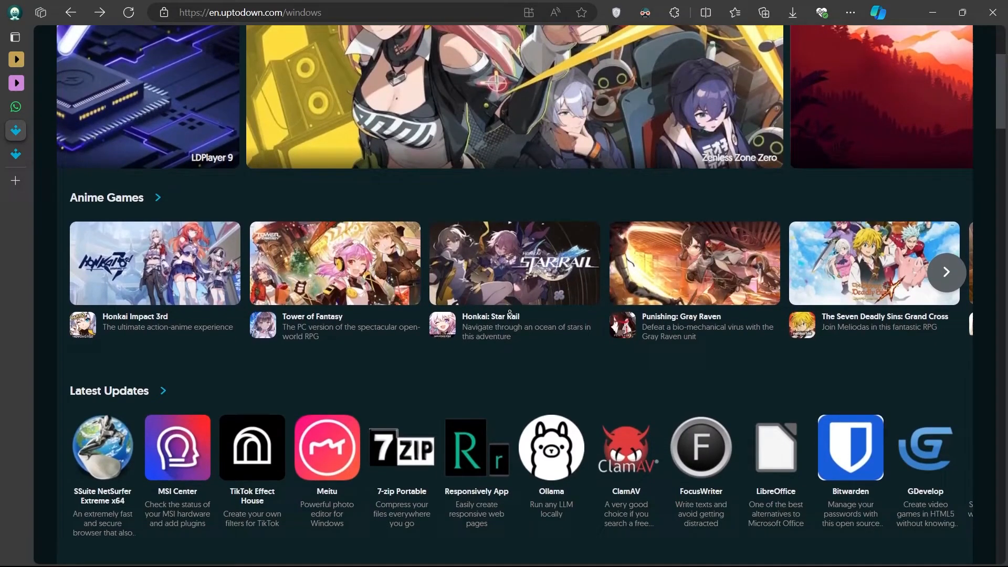
scroll(down, 3)
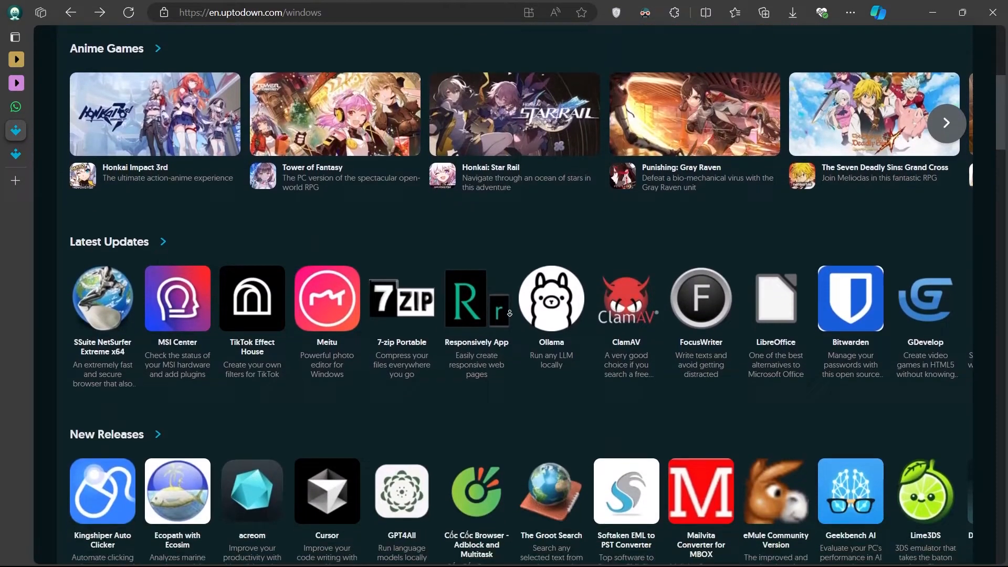
scroll(down, 3)
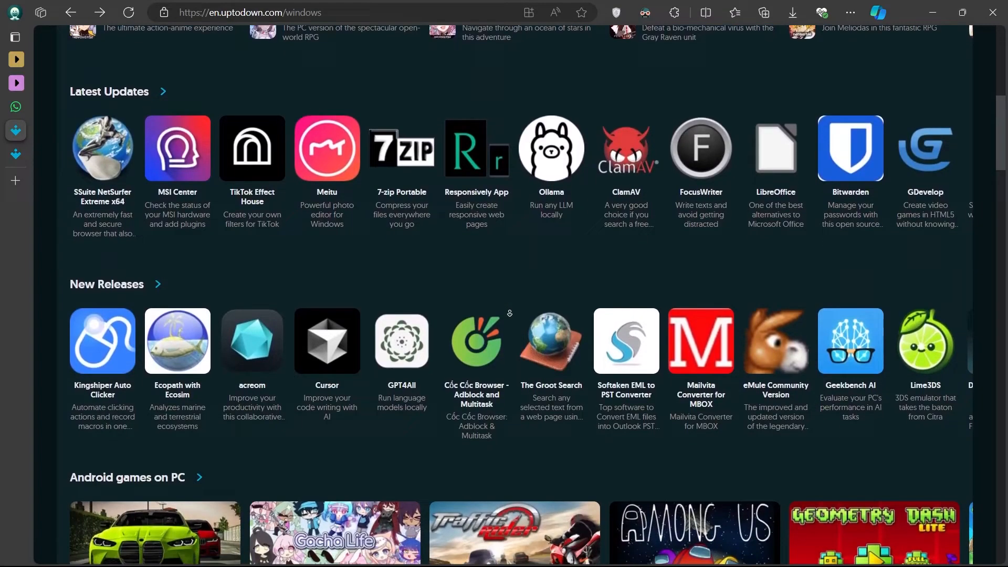
scroll(down, 3)
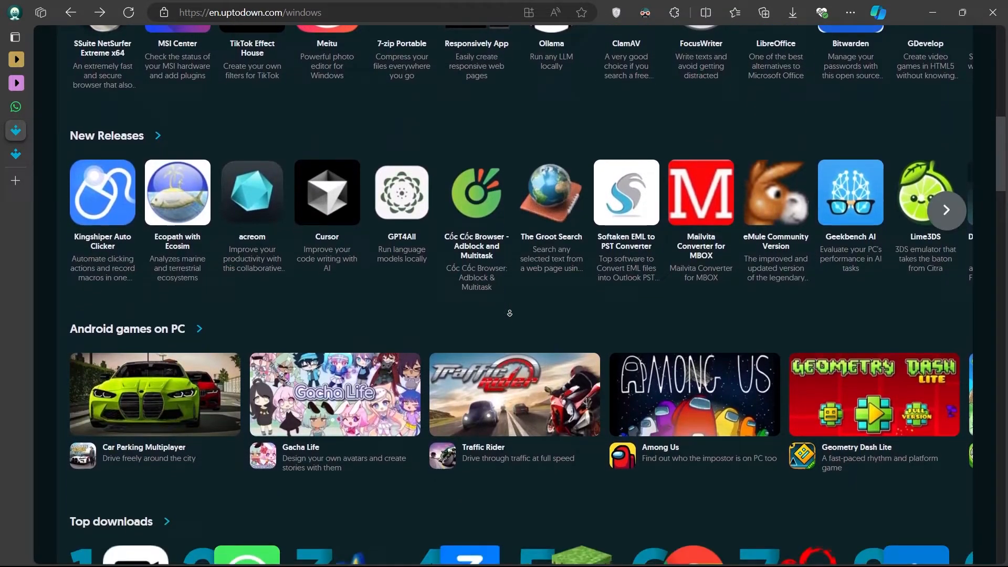
scroll(down, 3)
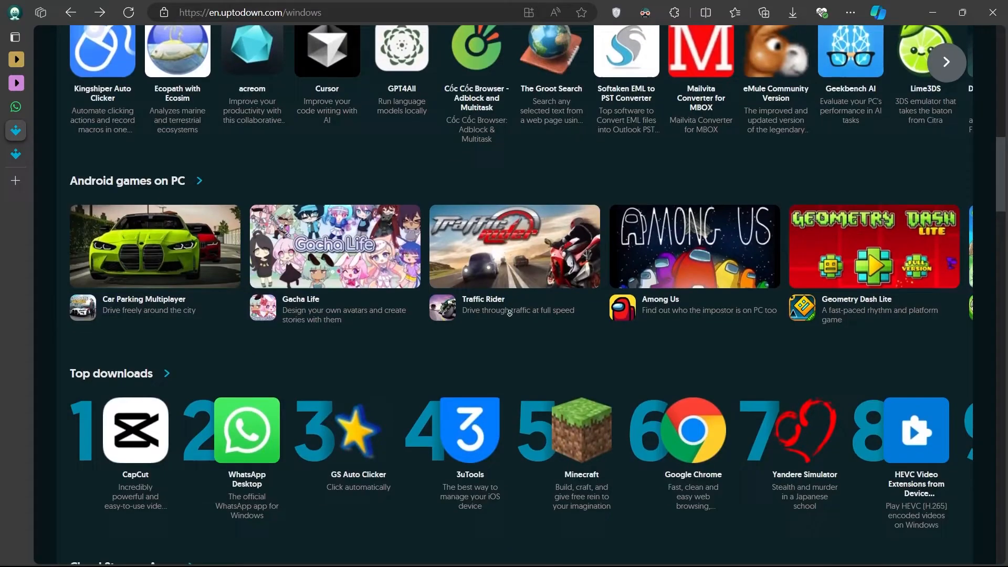
scroll(down, 3)
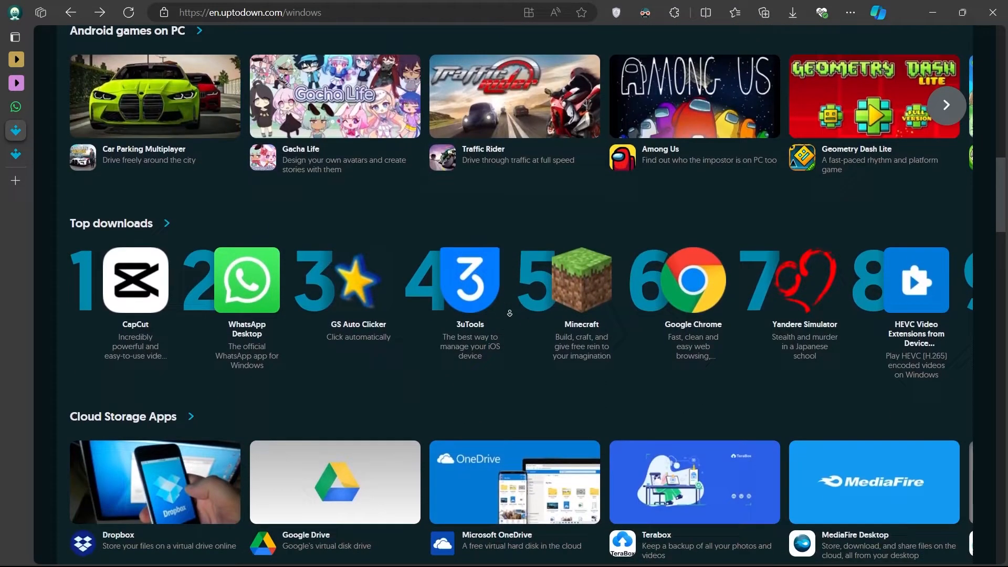
scroll(down, 3)
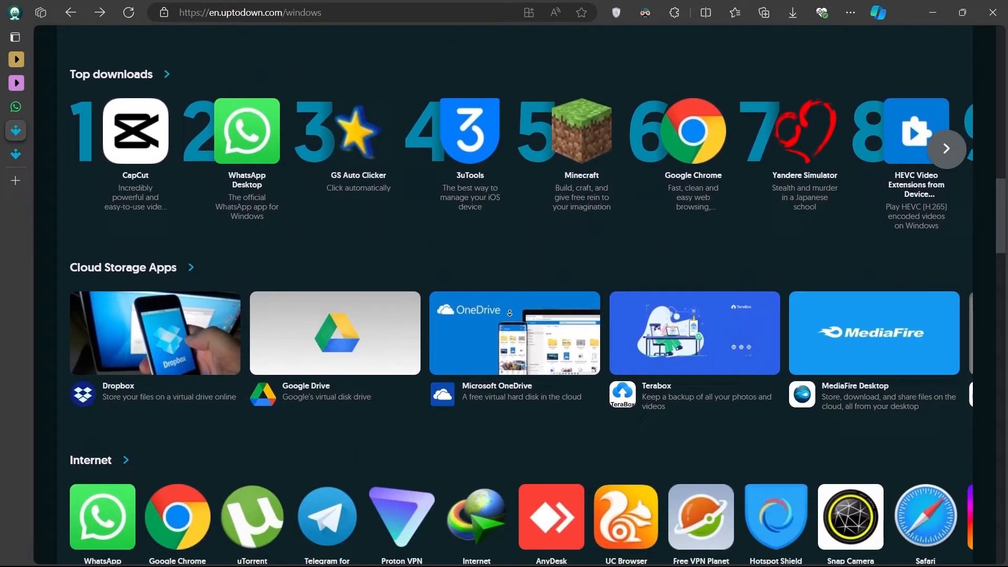
scroll(down, 3)
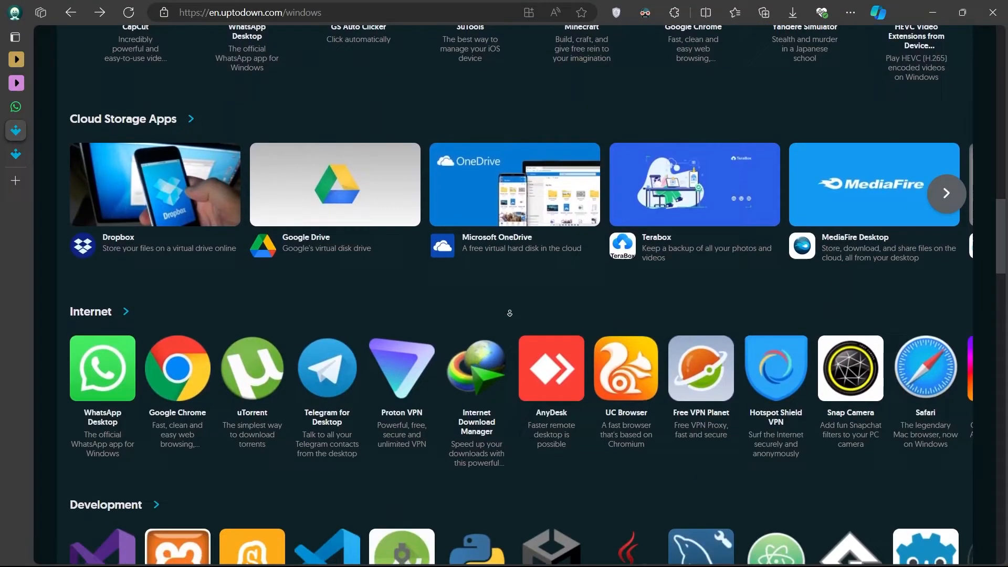
scroll(down, 3)
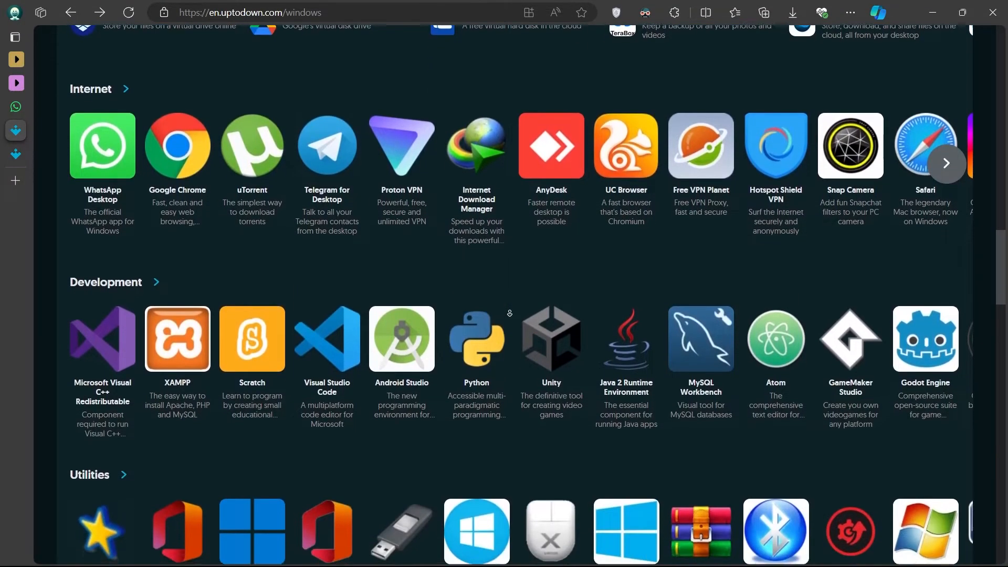
scroll(down, 3)
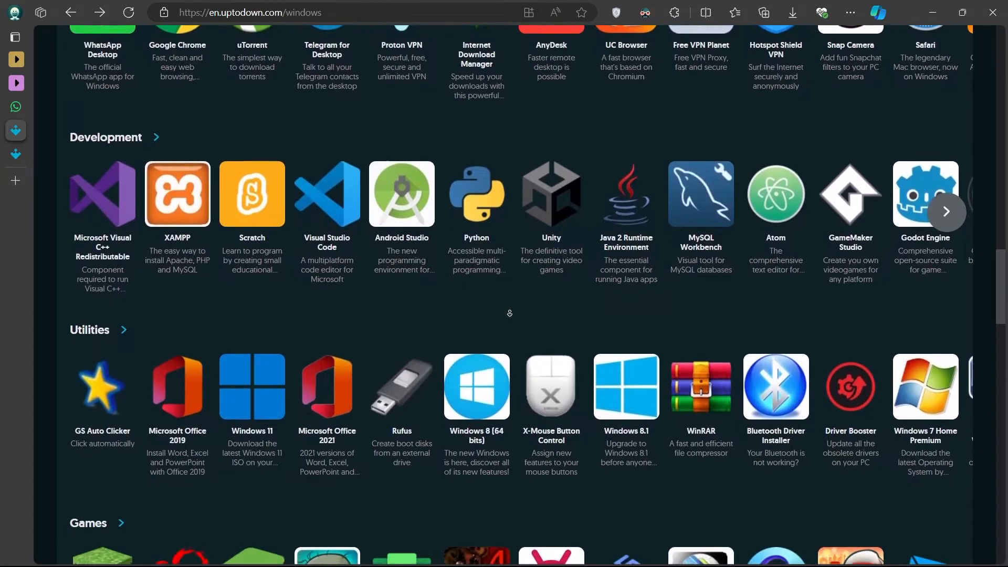
scroll(down, 3)
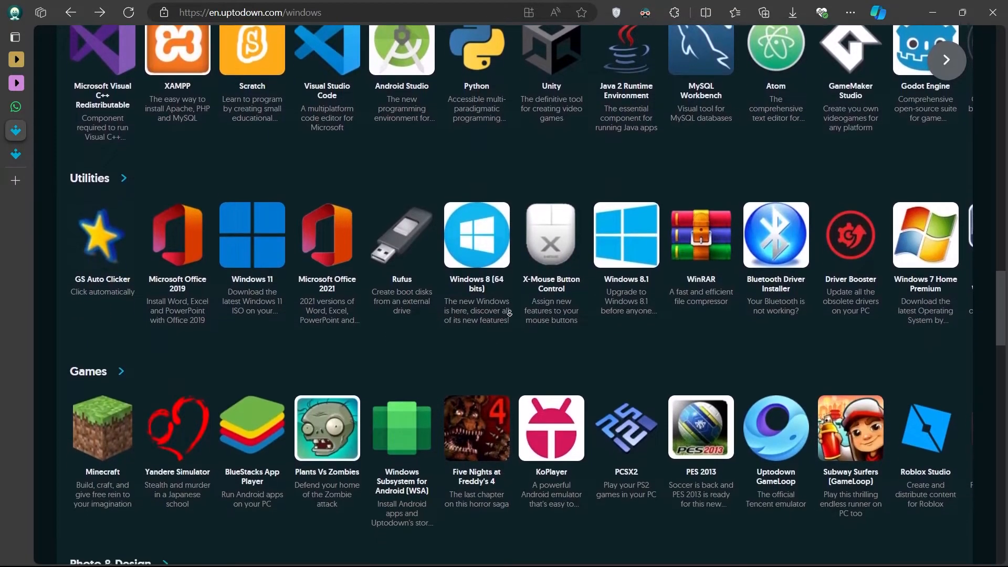
scroll(down, 3)
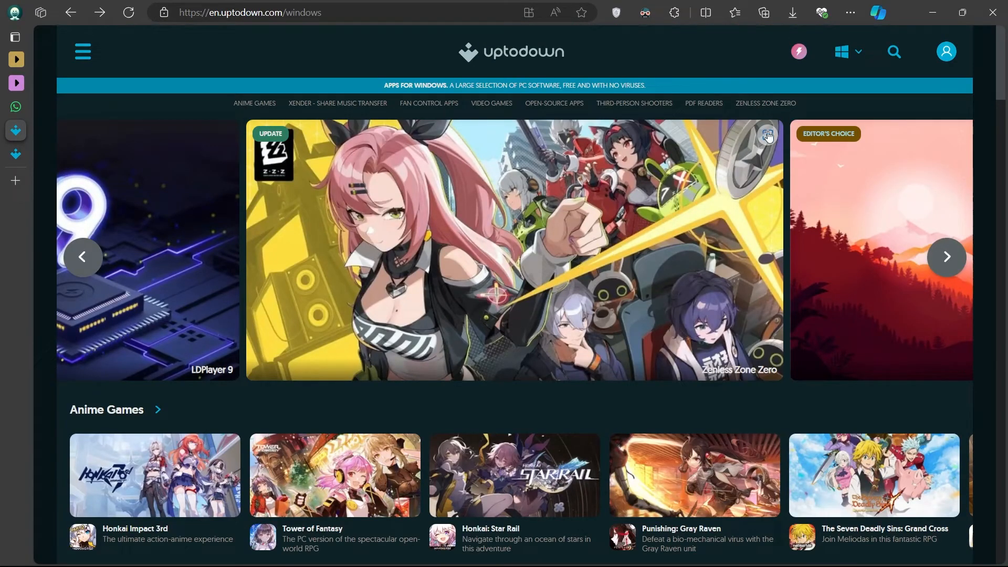
- Search Uptodown for 'whatsapp' and open the WhatsApp Desktop 2.2432.5.0 page
click(892, 51)
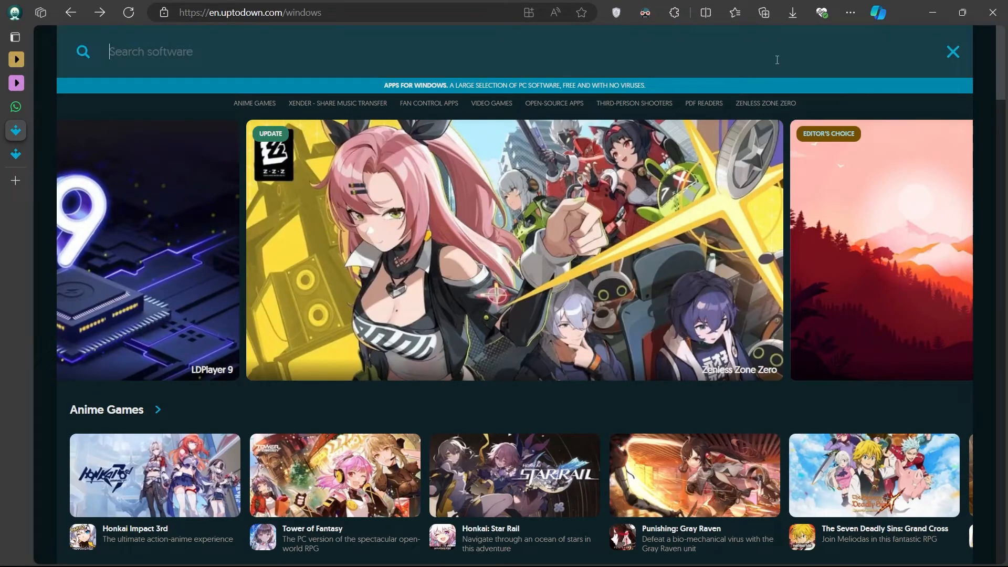
text(whatsap)
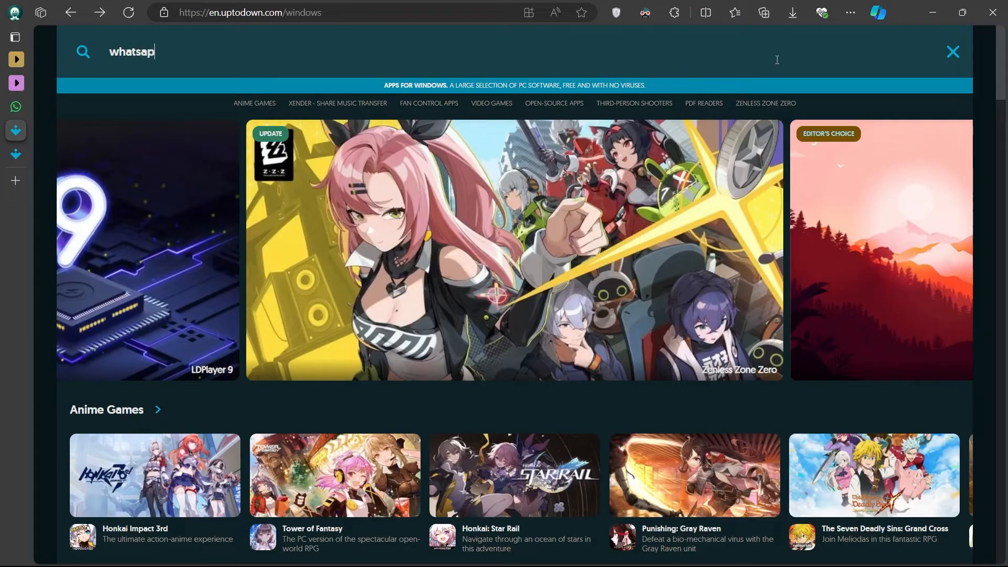
text(p)
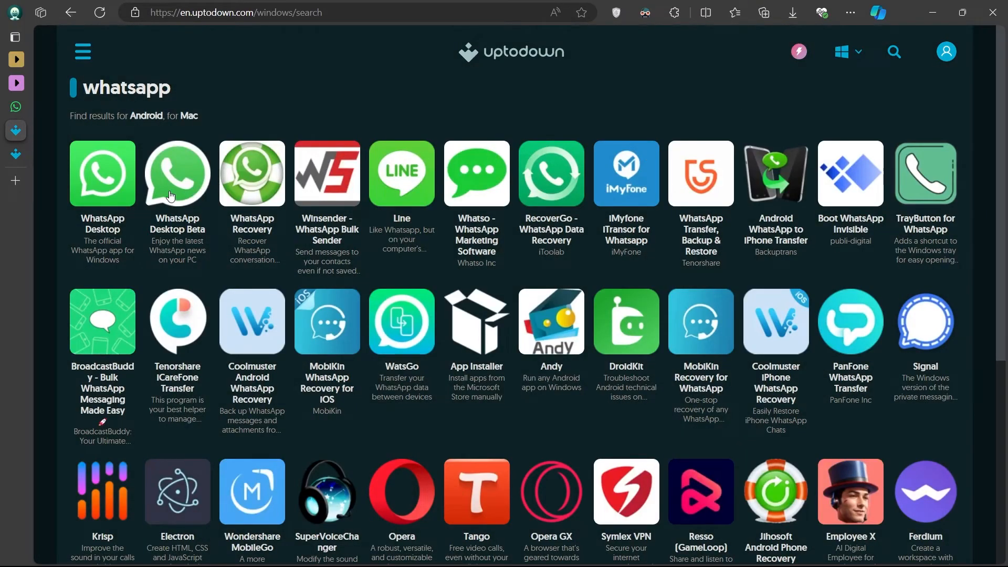
mouse_move(148, 344)
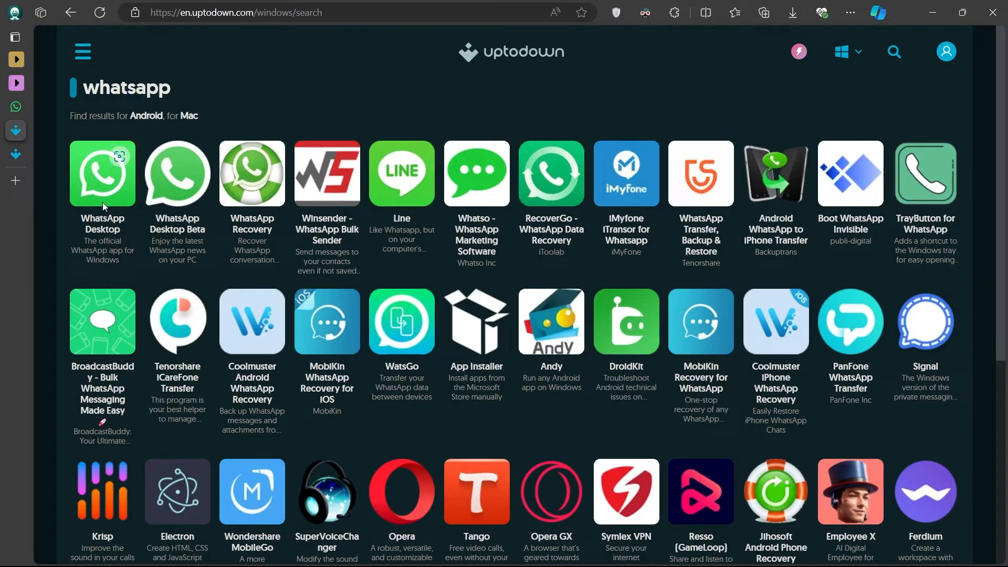
click(101, 173)
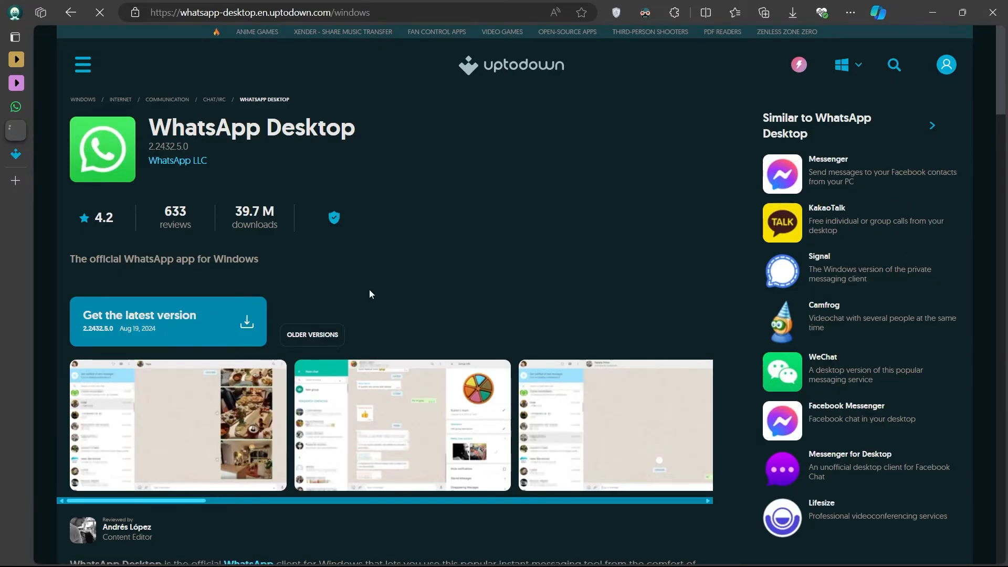
- Download the latest whatsapp-desktop-2-2432-5-0.msixbundle and bring up the Start menu
click(139, 315)
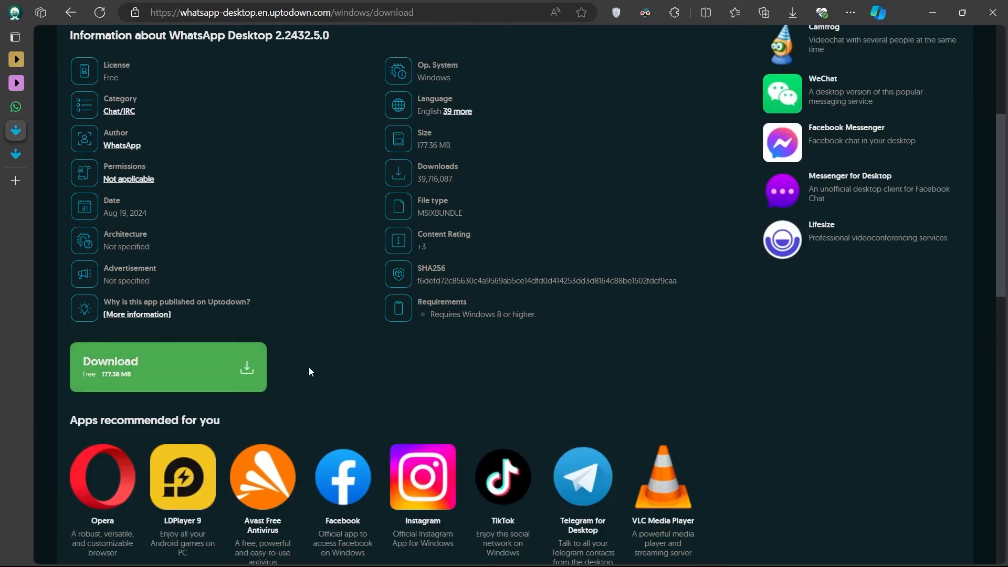
click(792, 13)
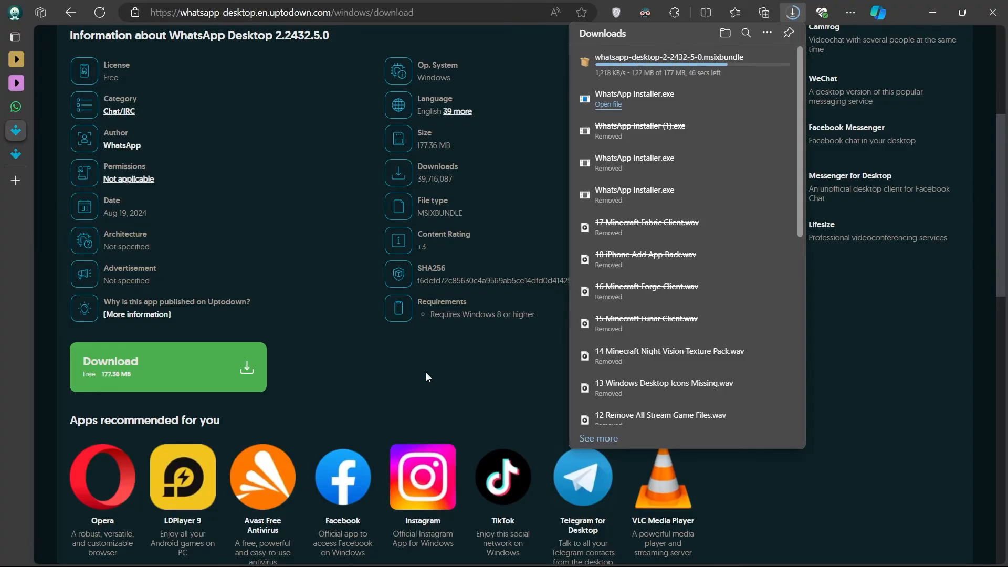
click(359, 551)
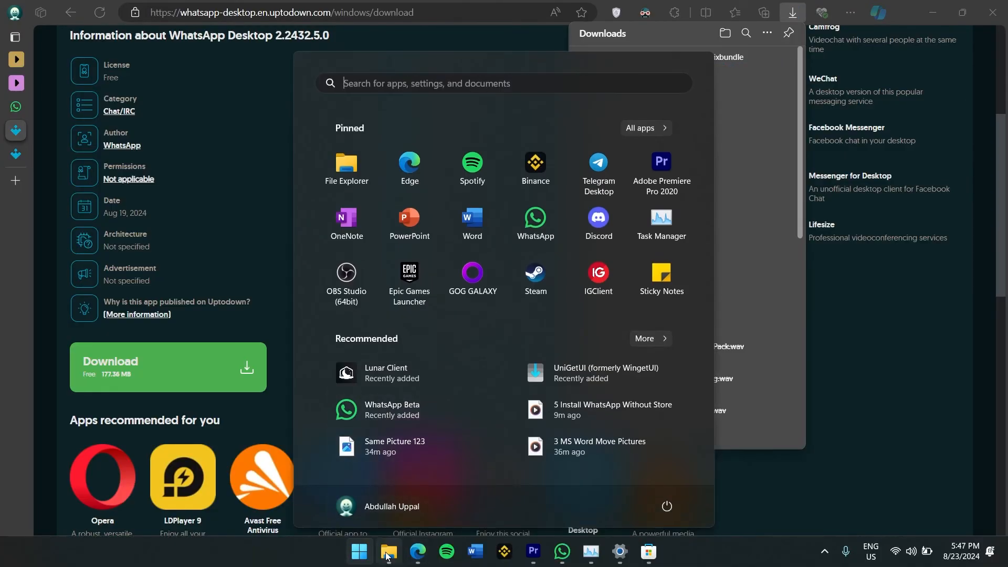
- Run the downloaded msixbundle from Downloads and launch the already-installed WhatsApp
click(388, 554)
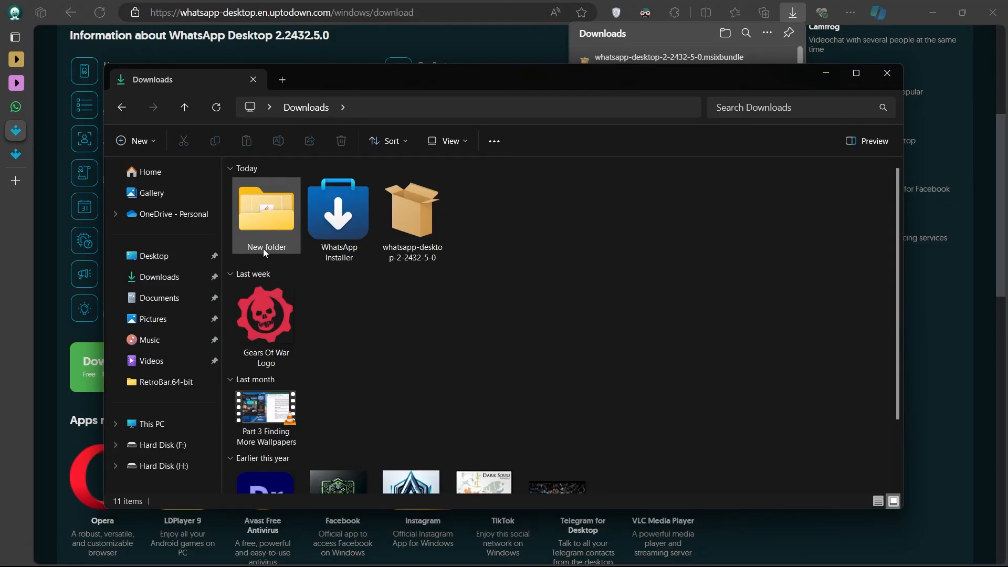
click(412, 215)
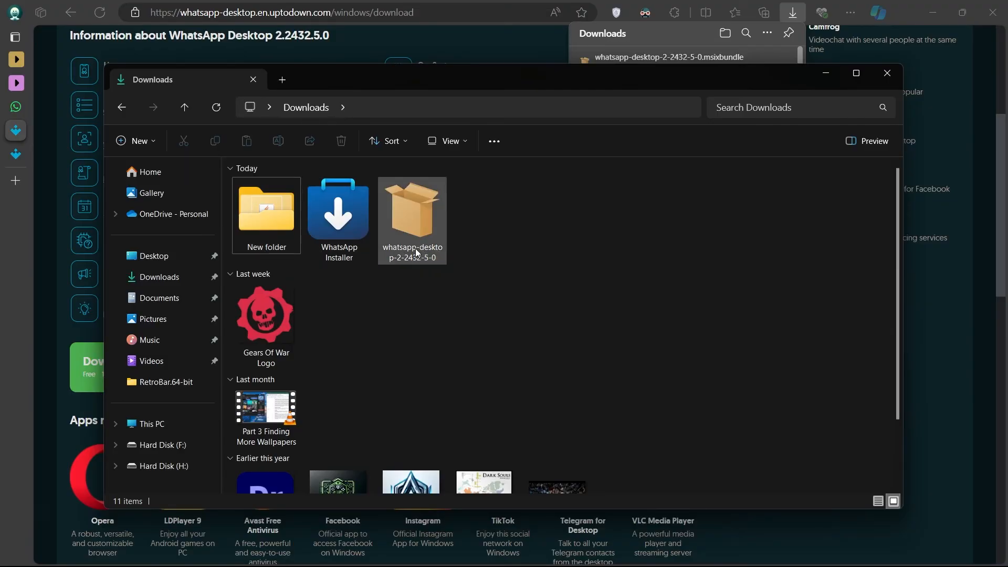
double_click(412, 212)
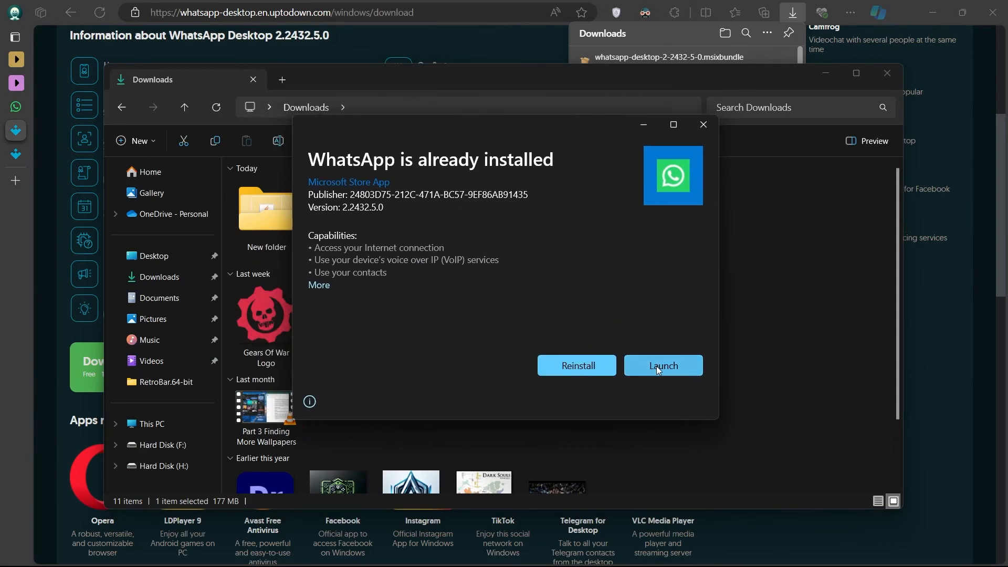
click(662, 366)
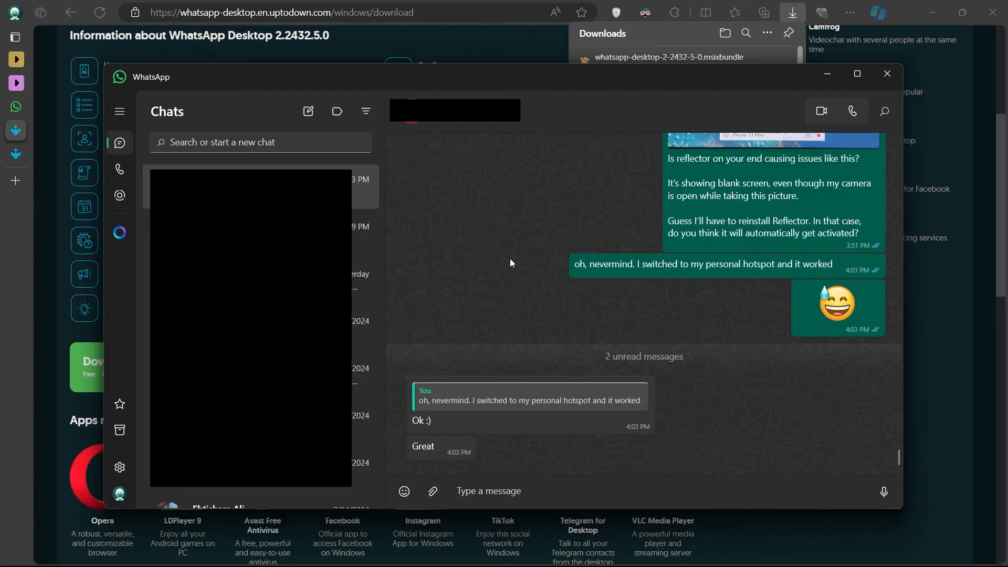